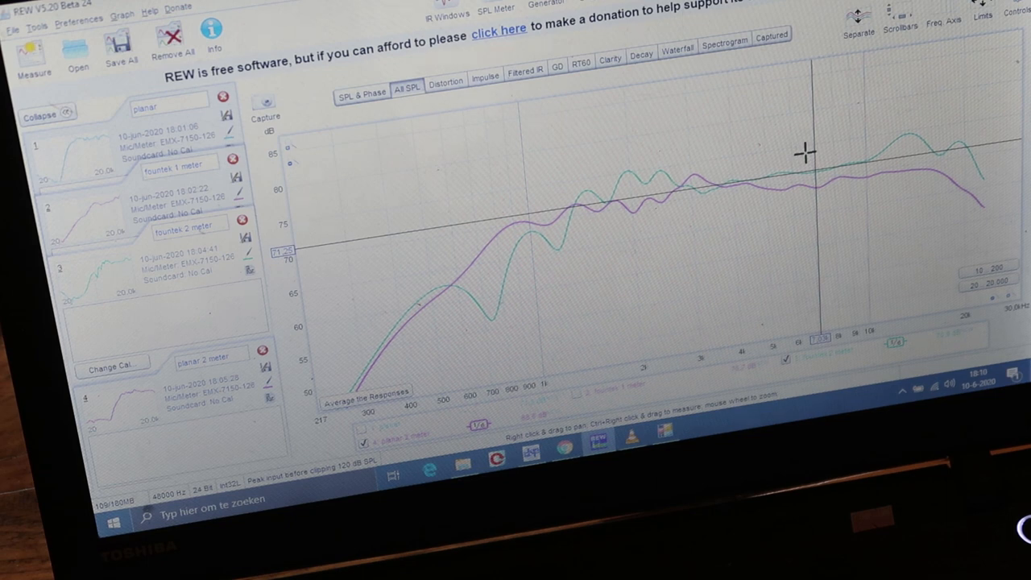
mouse_move(797, 146)
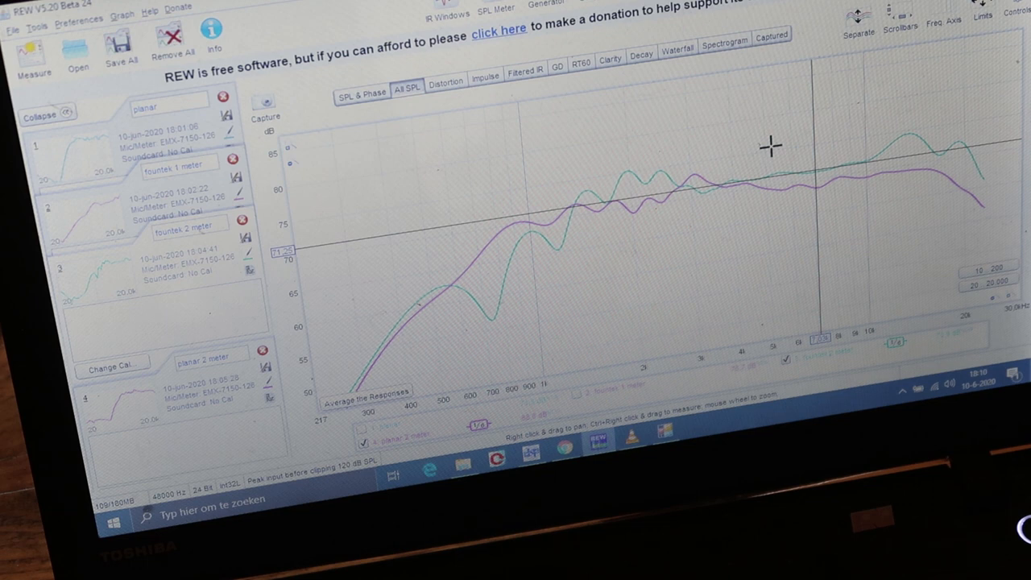
mouse_move(770, 68)
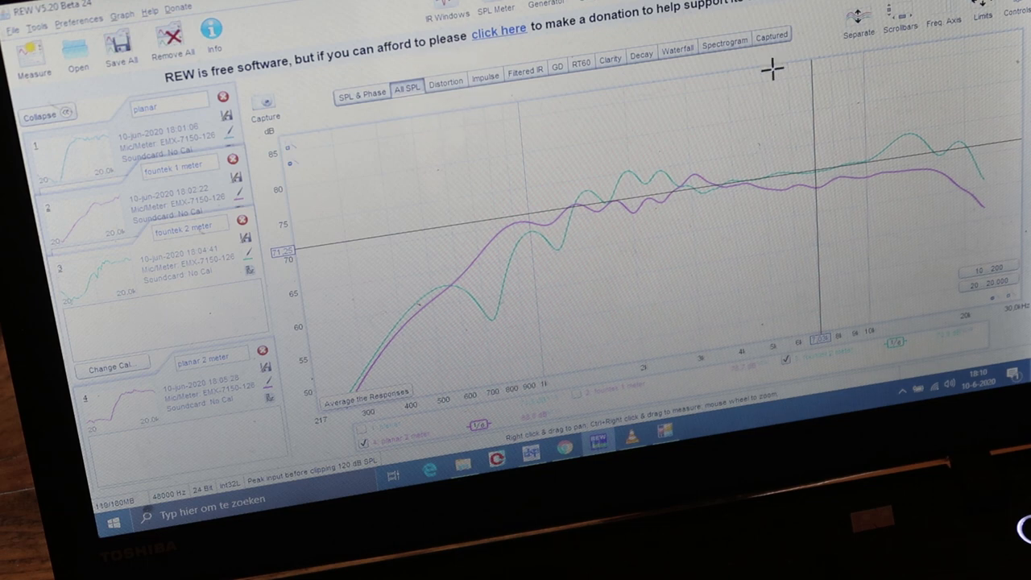
mouse_move(728, 74)
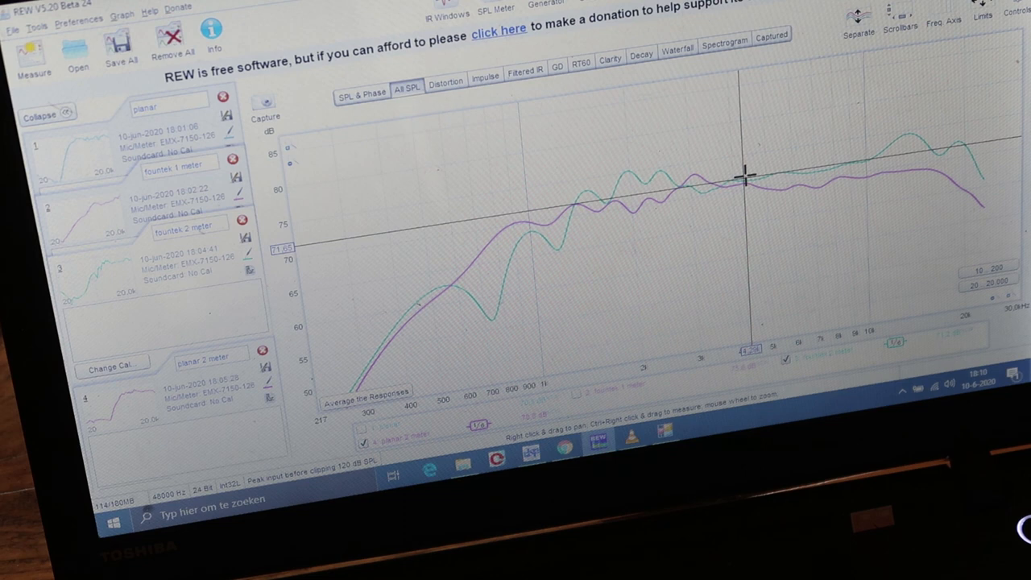
mouse_move(715, 181)
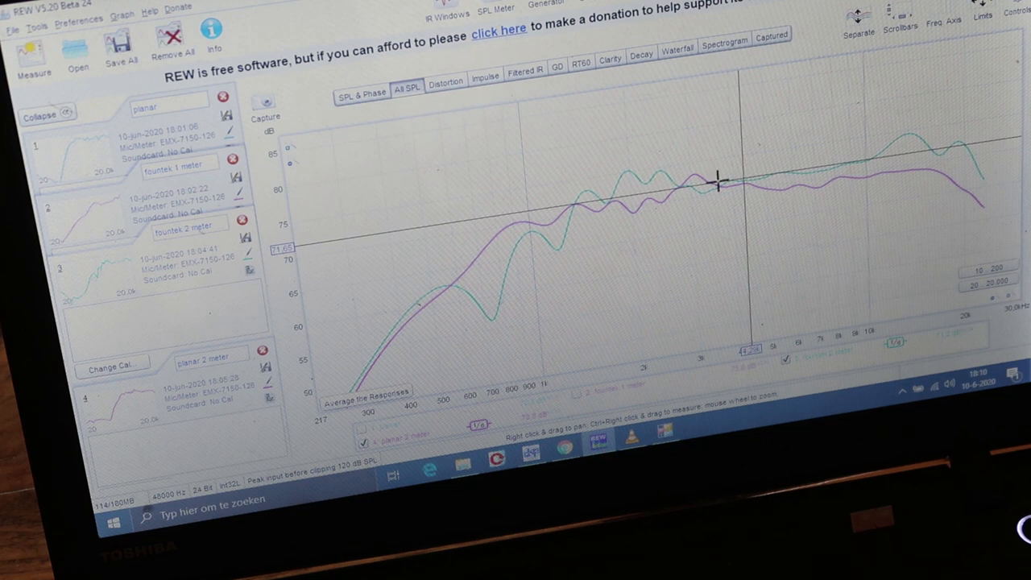